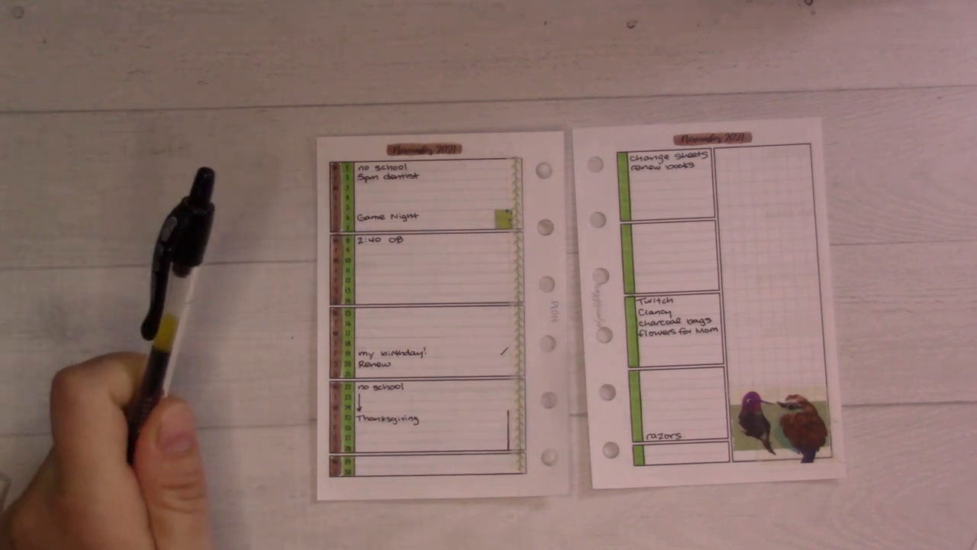
pyautogui.moveTo(115, 420)
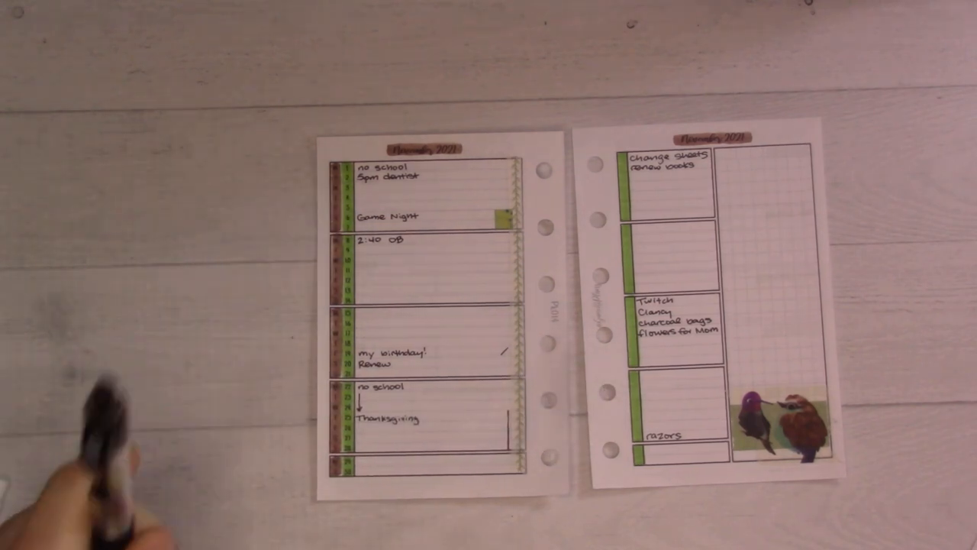